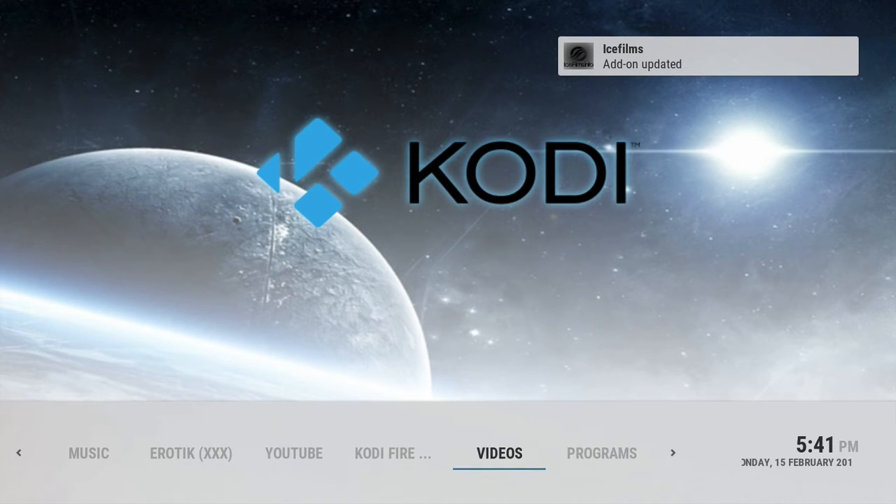
Navigate from Programs to the Program add-ons installer's Video Add-ons list
left_click(600, 454)
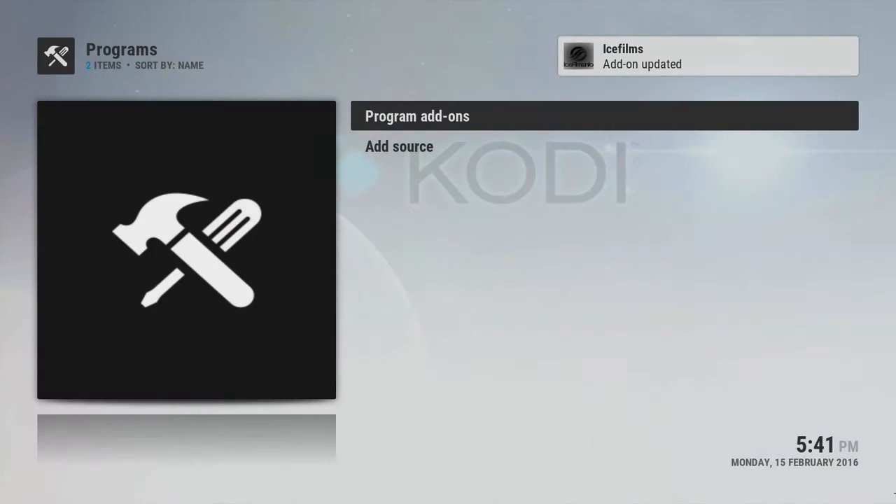
left_click(417, 115)
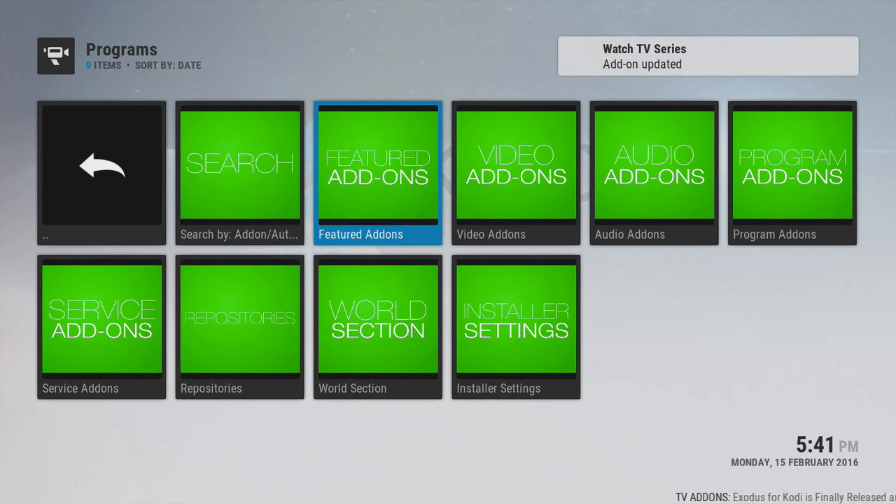
left_click(378, 173)
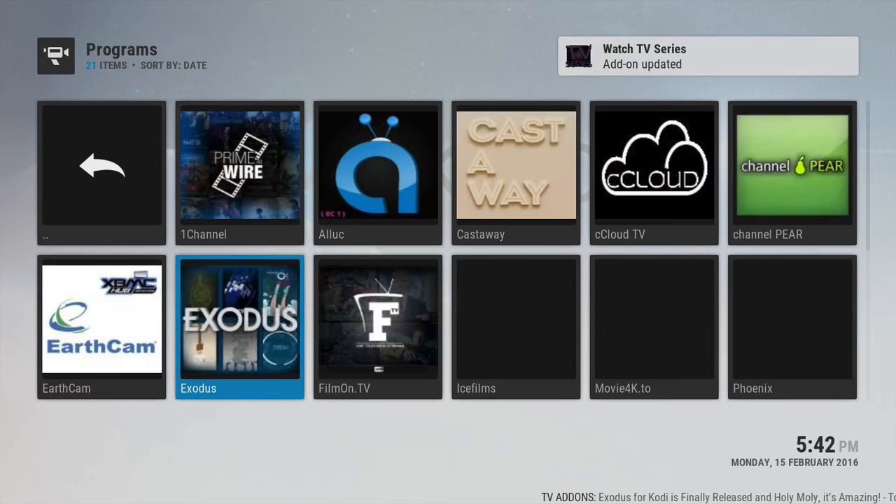
Install Exodus v1.0.0 and its repository, confirming the install prompt
left_click(239, 318)
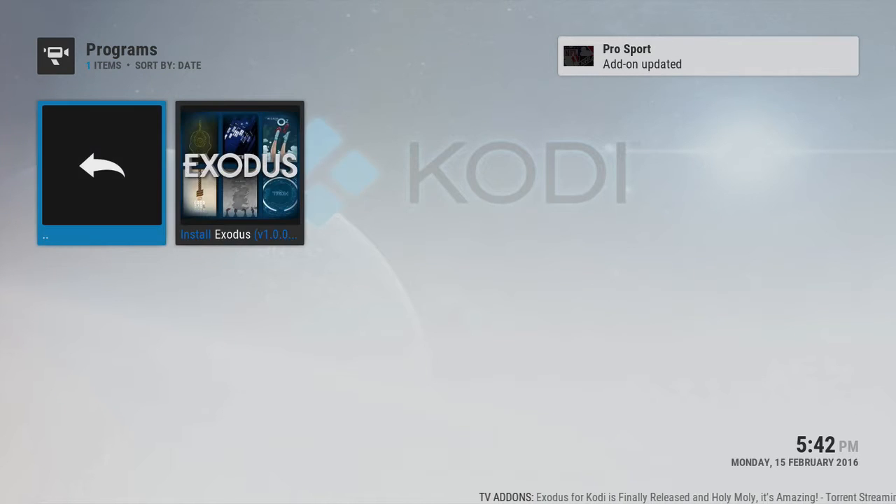
left_click(240, 173)
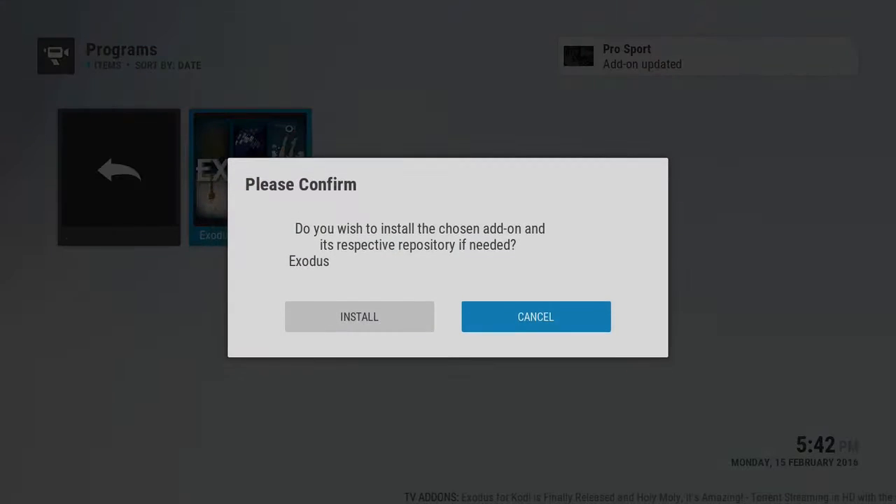
left_click(358, 316)
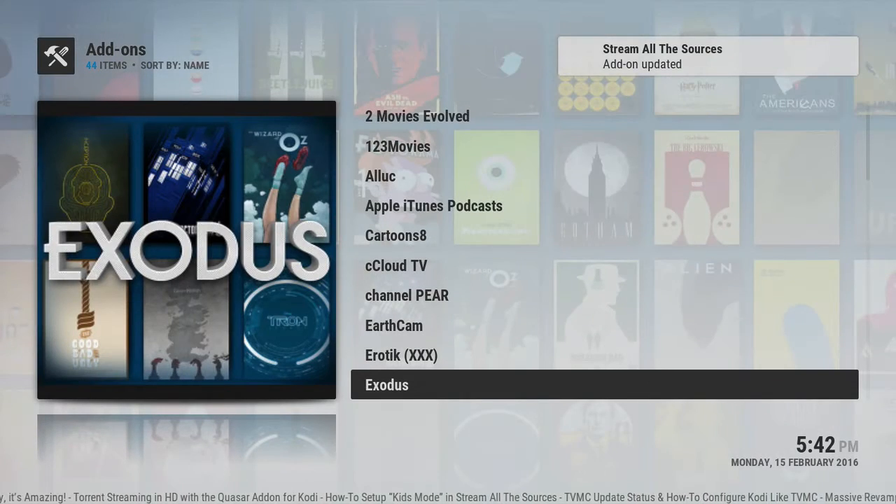
Launch the Exodus add-on and reach its 2015 movies list
left_click(387, 384)
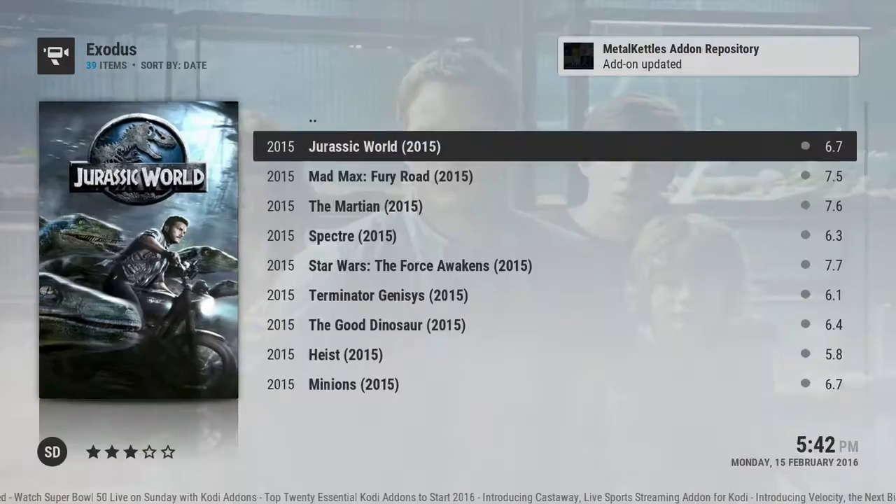
Choose a stream source for Jurassic World (2015) and start playing it
left_click(374, 147)
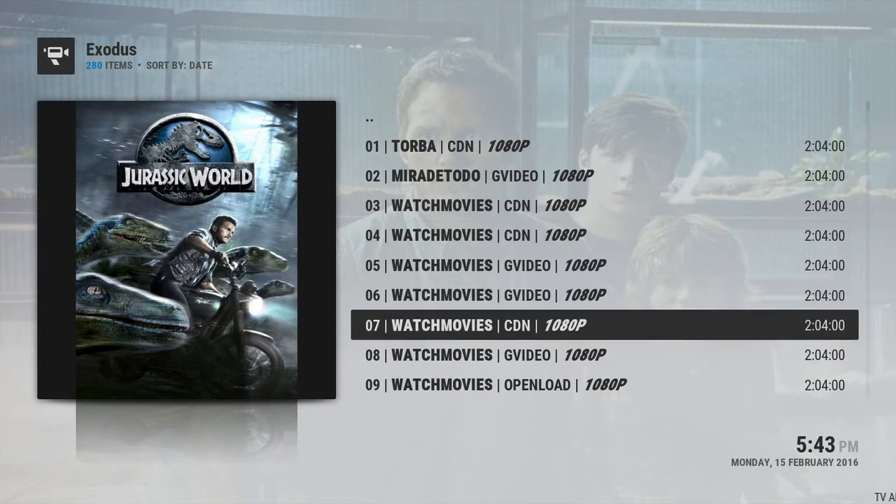
scroll("down", 3)
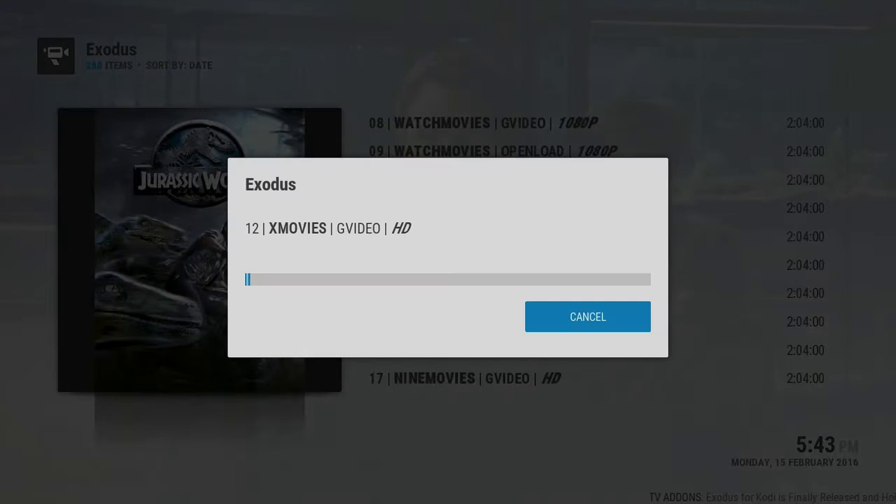
left_click(588, 316)
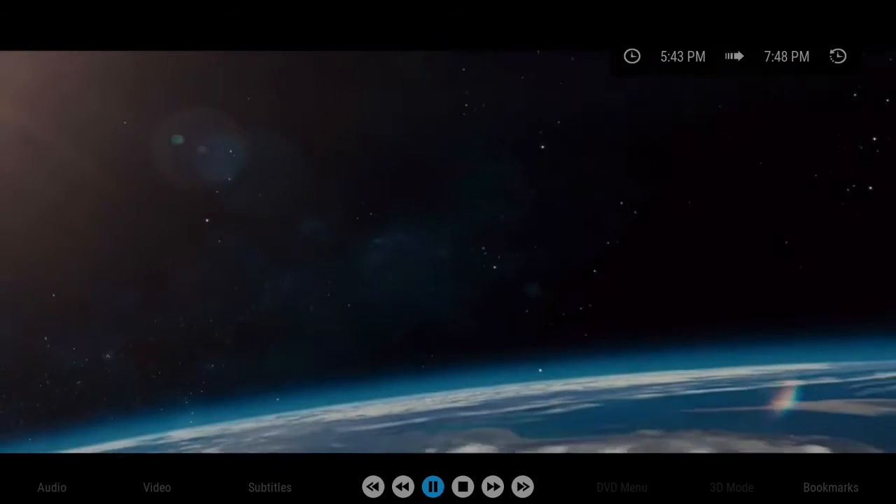
Stop Jurassic World playback, returning to its Exodus source list
left_click(462, 487)
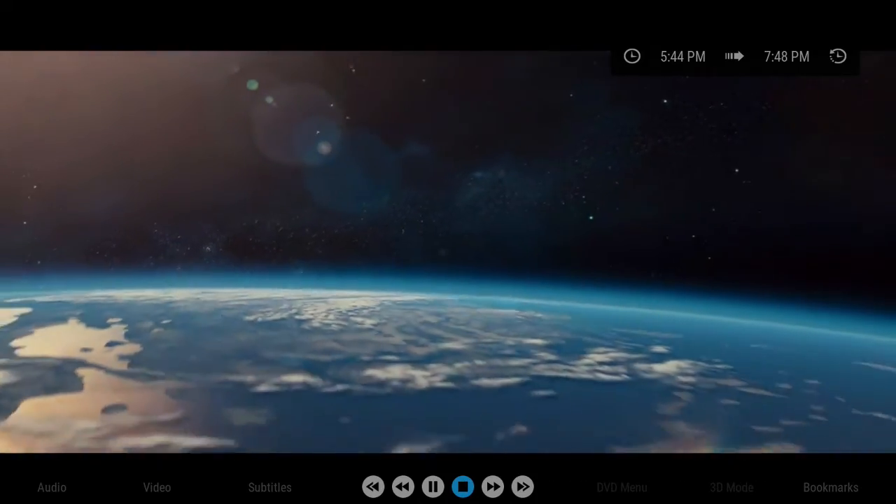
left_click(462, 487)
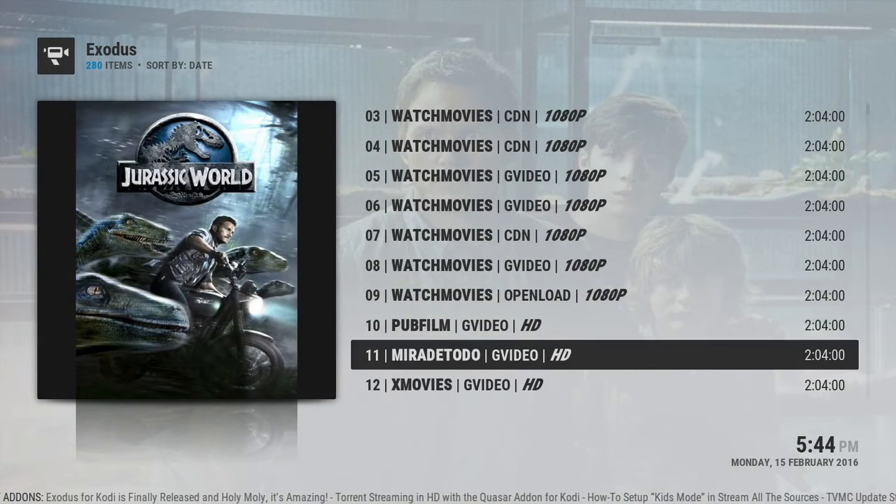
Browse the In Theaters list and look through Deadpool (2016)'s stream sources
scroll("up", 3)
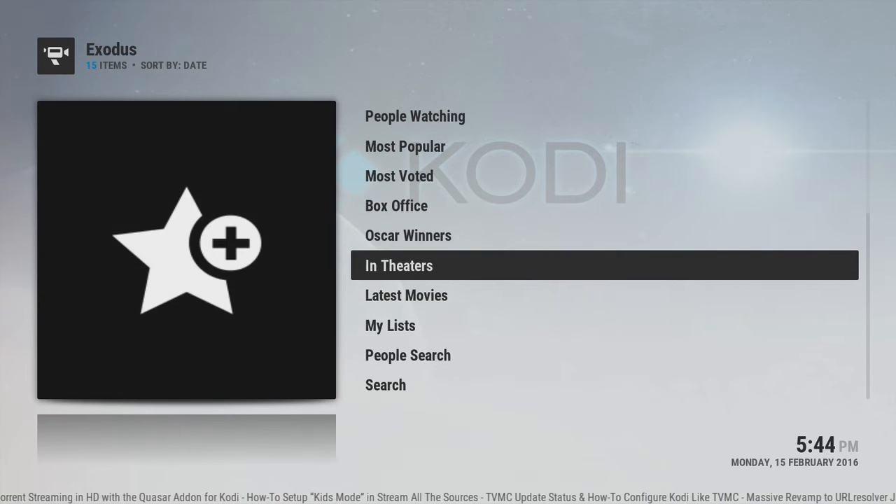
left_click(398, 266)
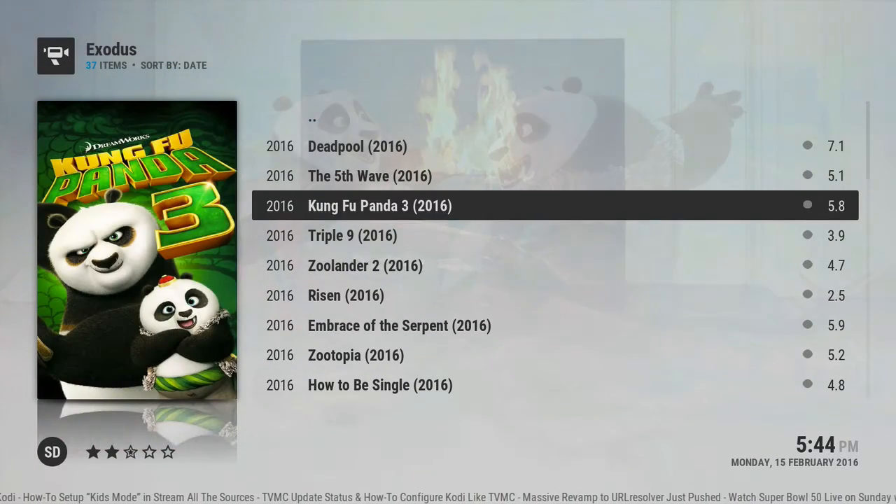
key("Up")
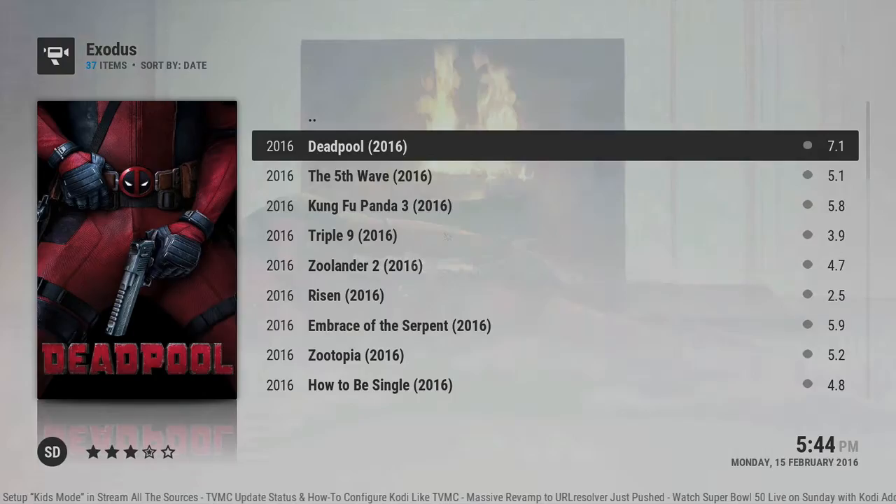
left_click(357, 145)
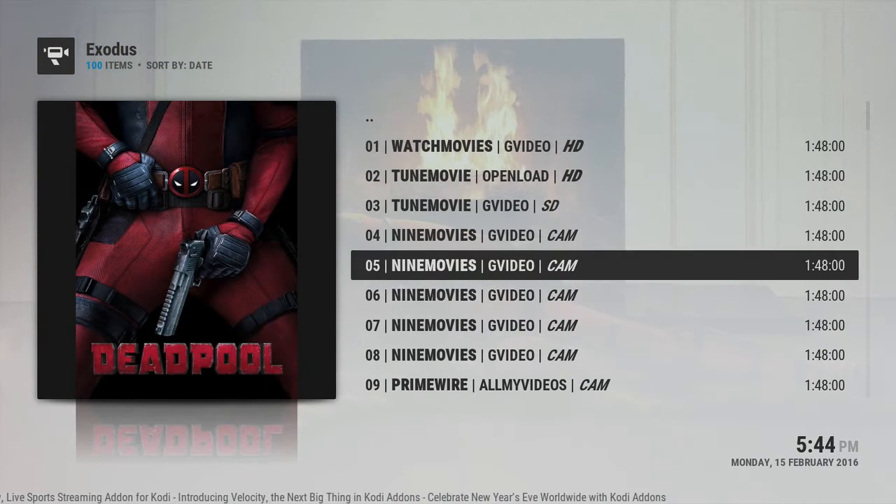
scroll("down", 3)
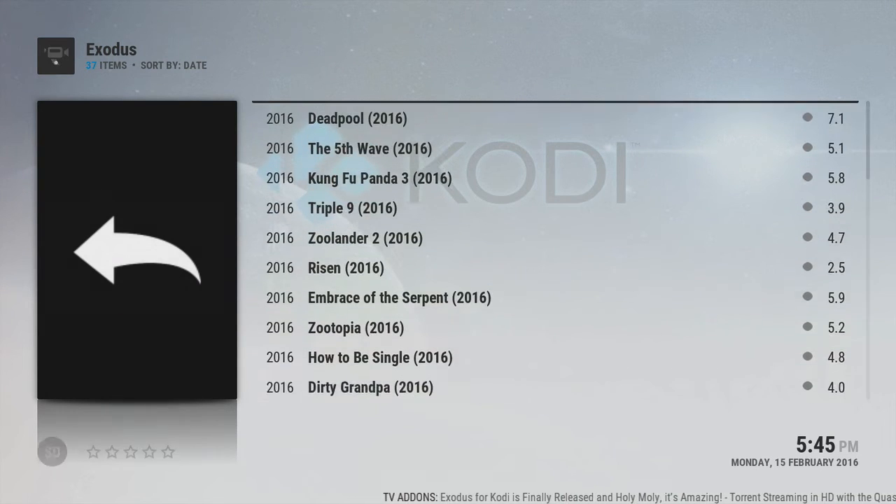
Return to the Exodus main menu and enter a TV Shows category listing Game of Thrones
left_click(137, 249)
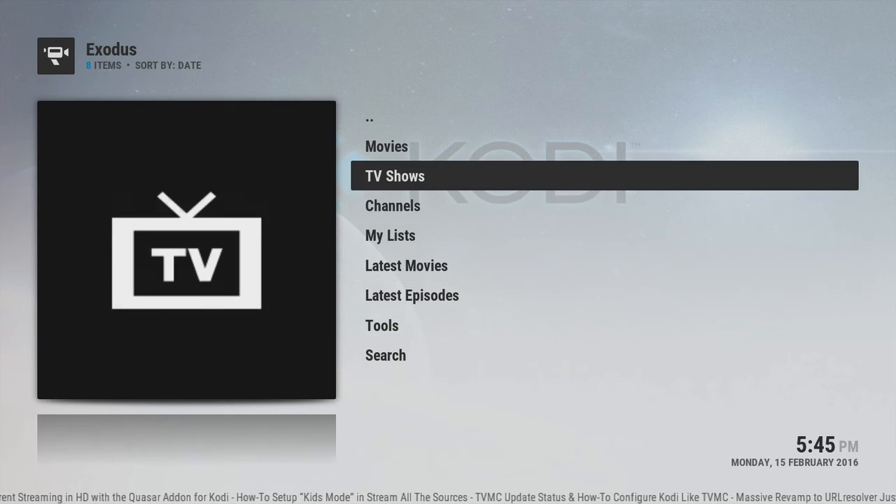
left_click(394, 176)
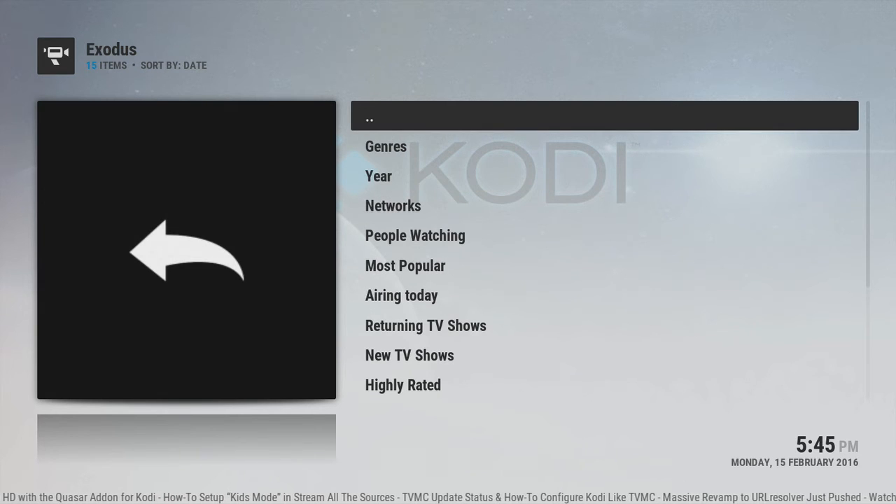
left_click(386, 147)
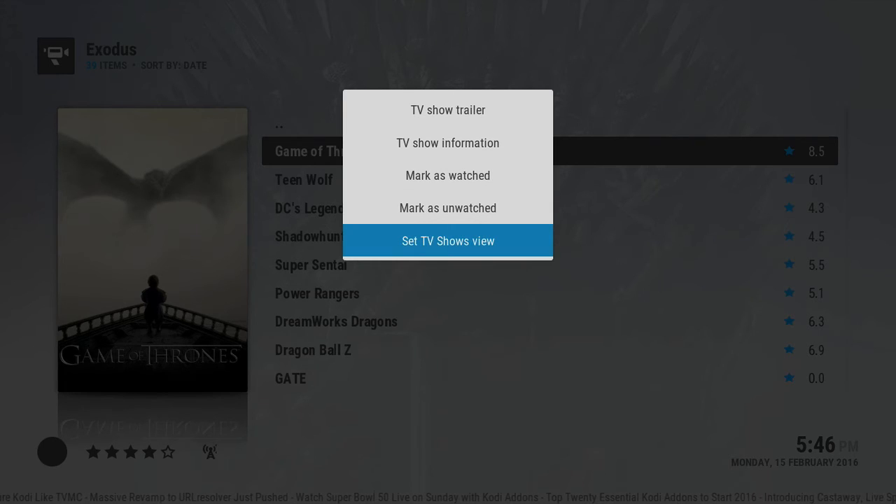
Dismiss the show options menu and select Game of Thrones before backing out to the home screen
left_click(448, 241)
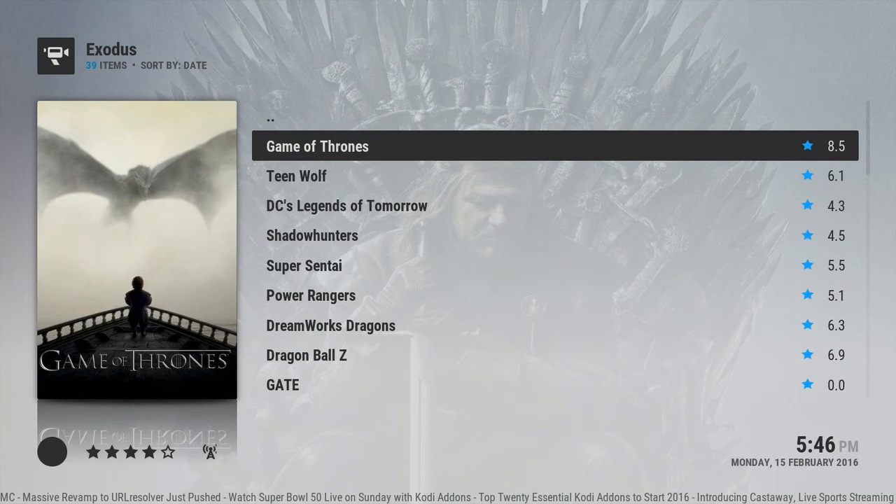
left_click(316, 145)
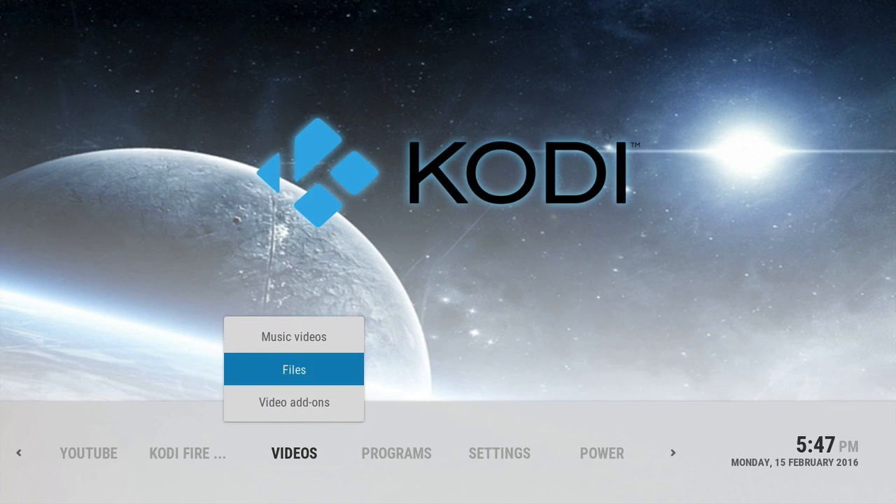
From the home screen, enter Videos > Video add-ons to restore Exodus's Game of Thrones sources
key("Escape")
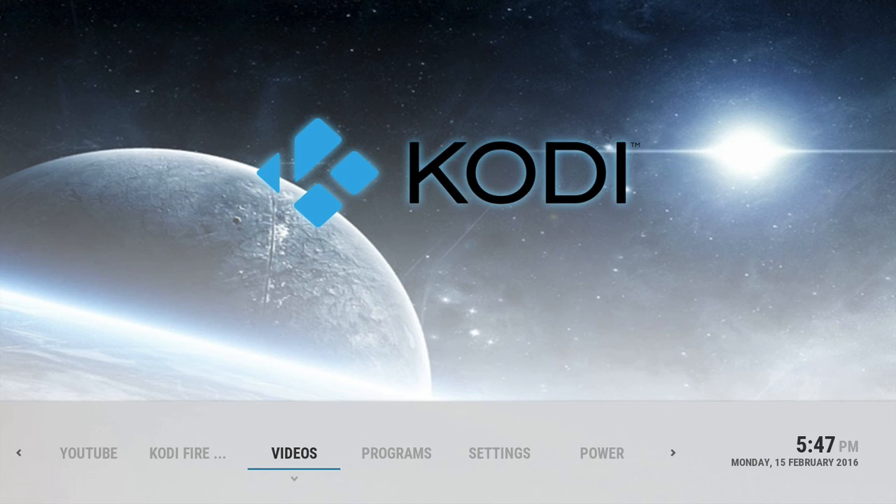
left_click(294, 454)
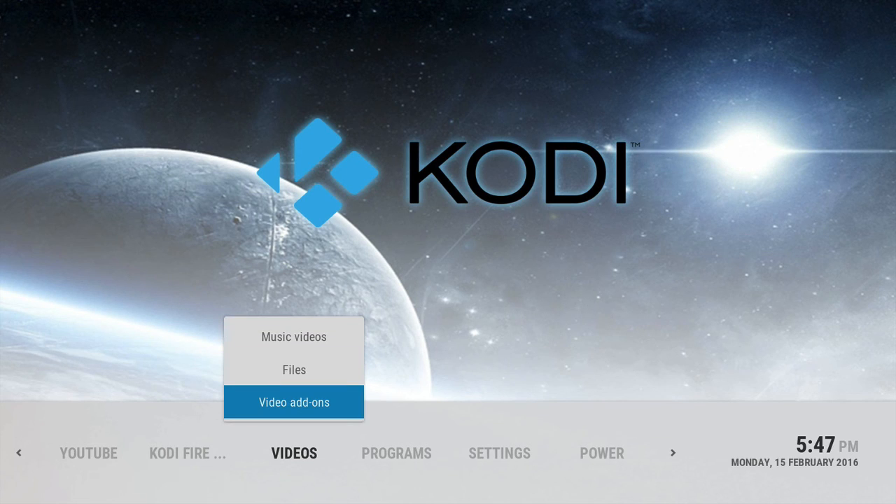
left_click(293, 402)
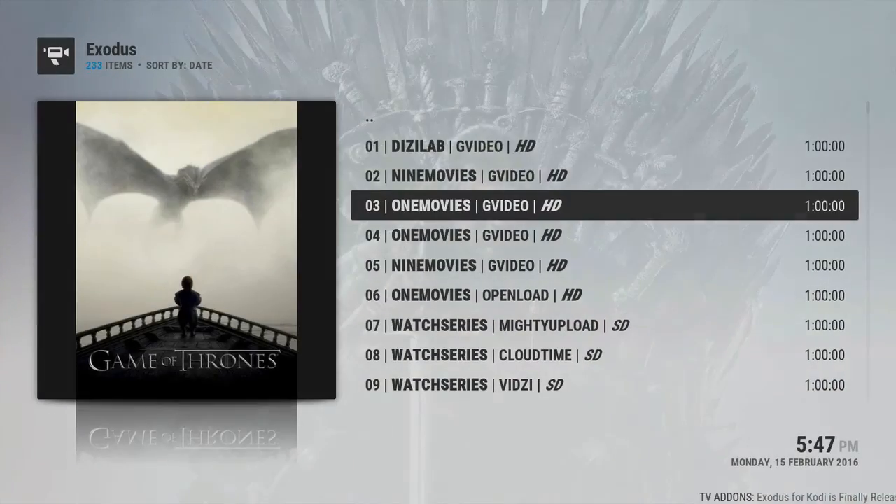